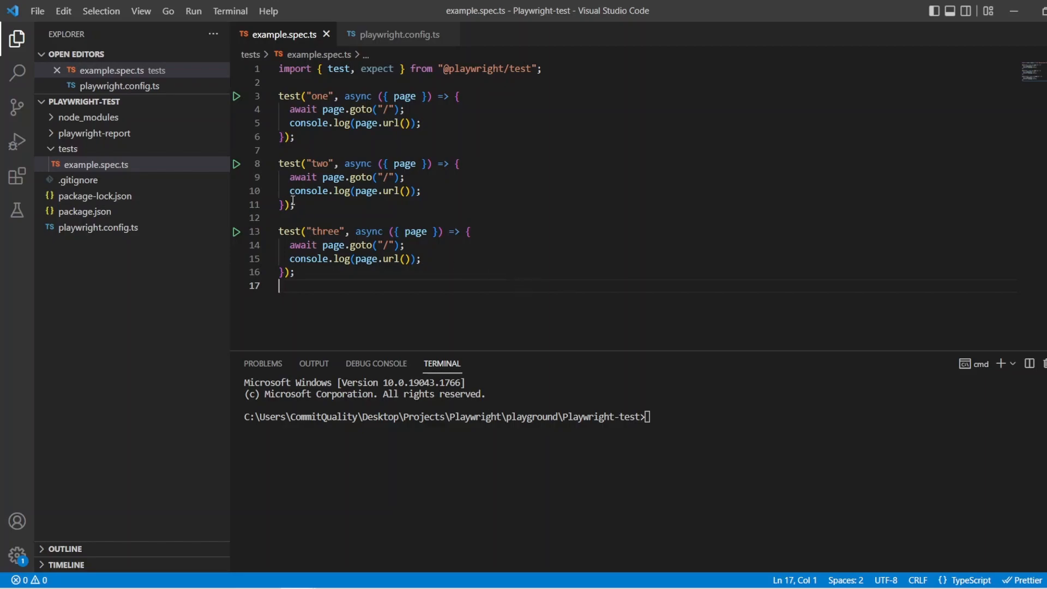
- Review test three, then start npx playwright test in the terminal
drag(278, 96, 415, 96)
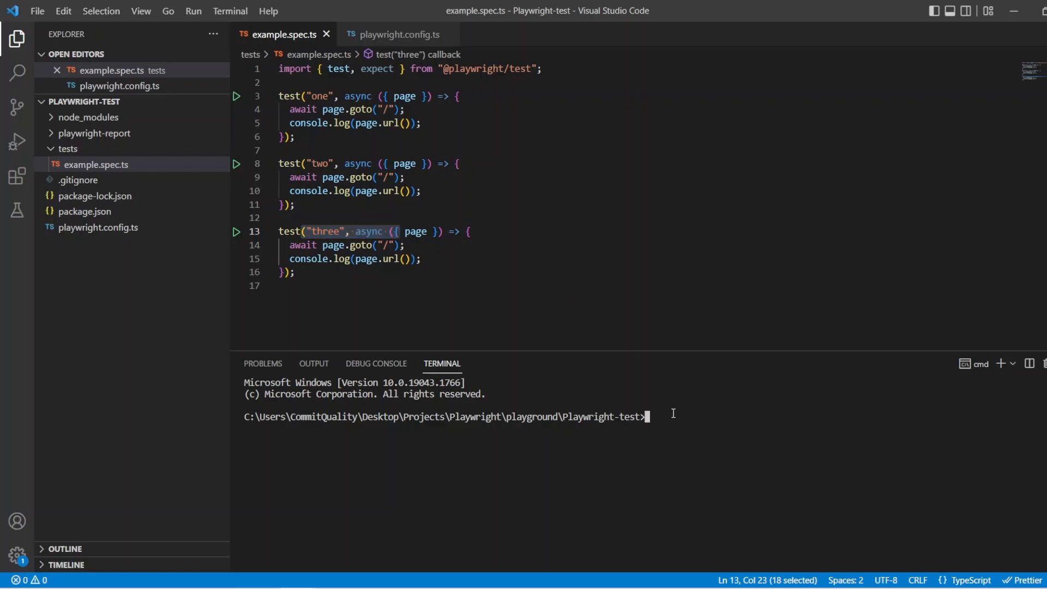
text(npx playwright test)
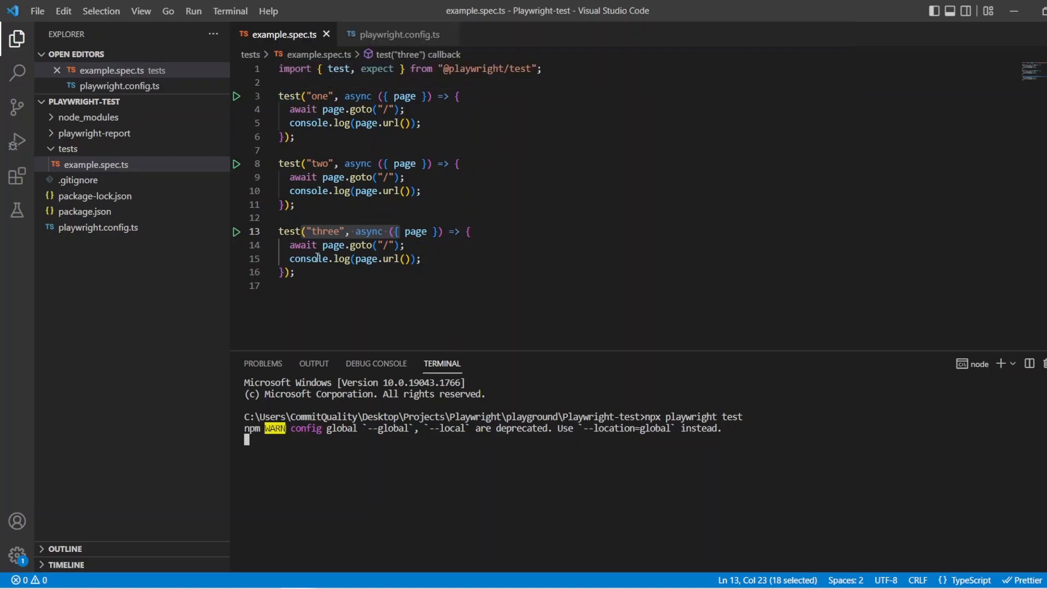
mouse_move(346, 201)
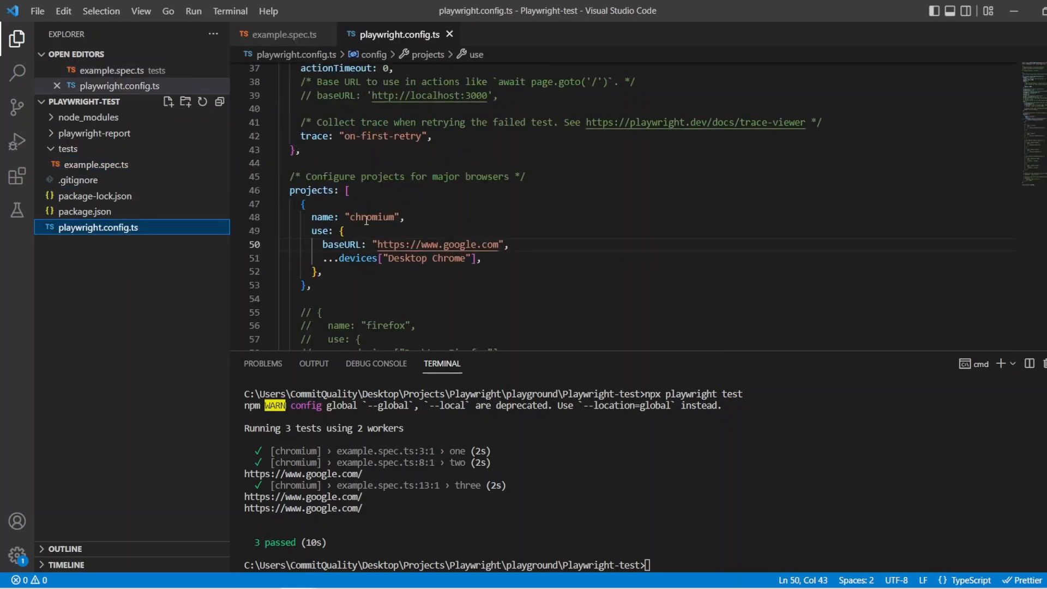
- Check the chromium project's Google baseURL and return to example.spec.ts
double_click(371, 217)
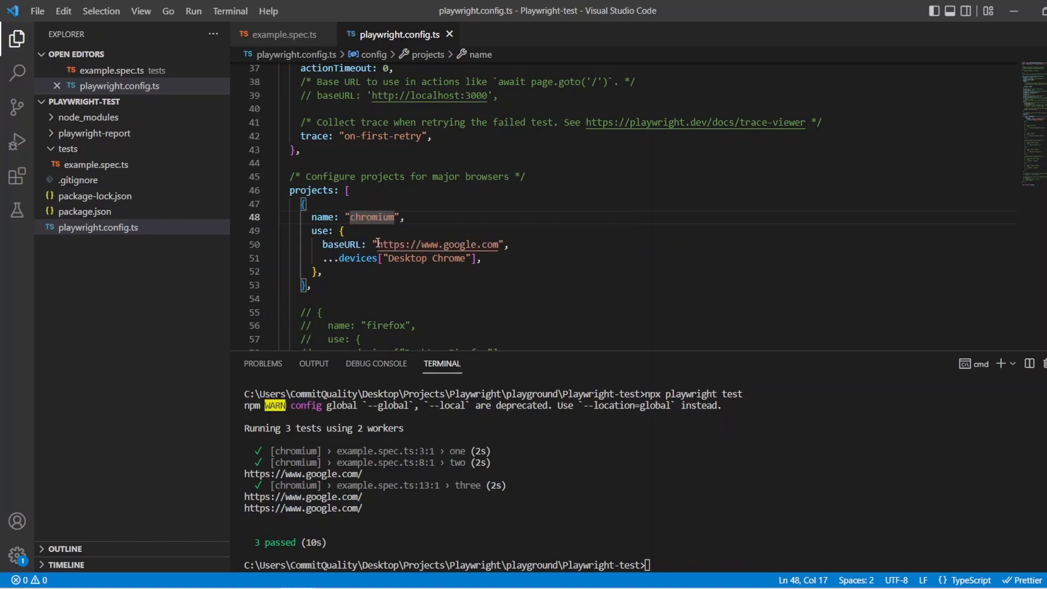
mouse_move(431, 258)
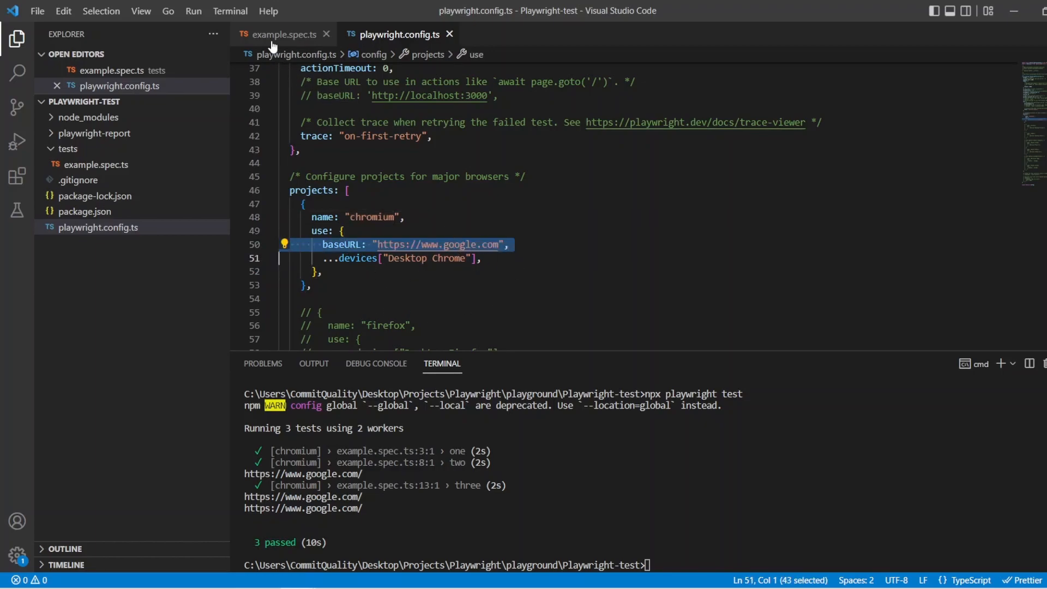
click(284, 34)
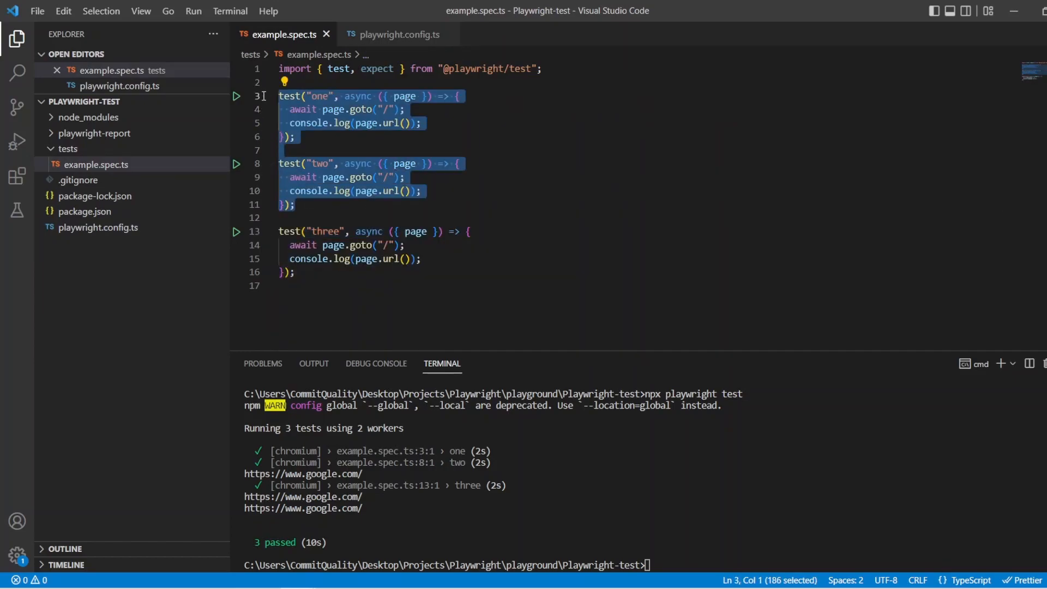
- Wrap tests one and two in an unnamed test.describe(() => { }) block, leaving test three outside
click(297, 218)
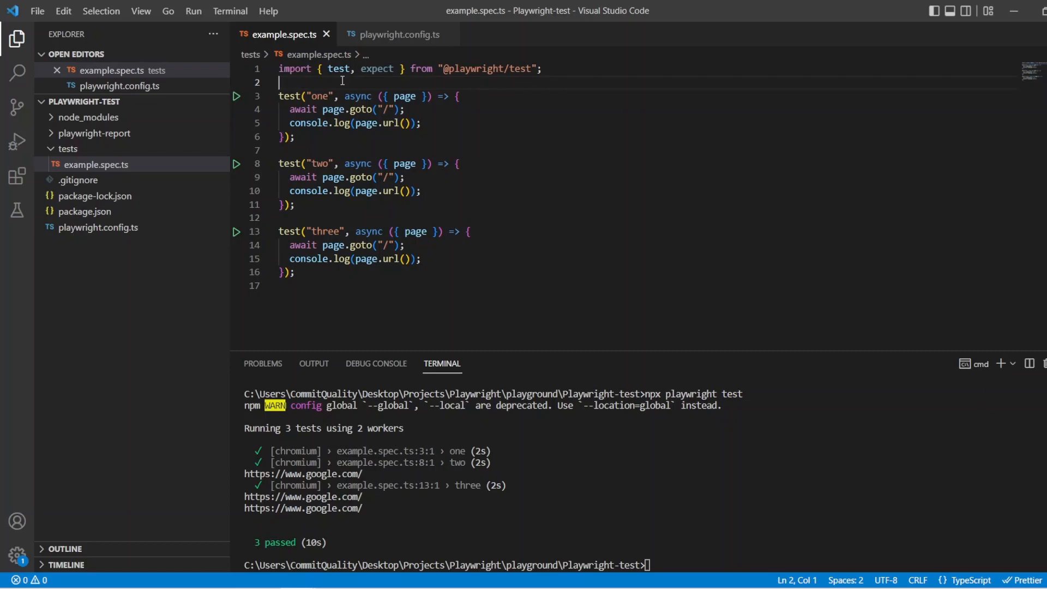
text(test.describe)
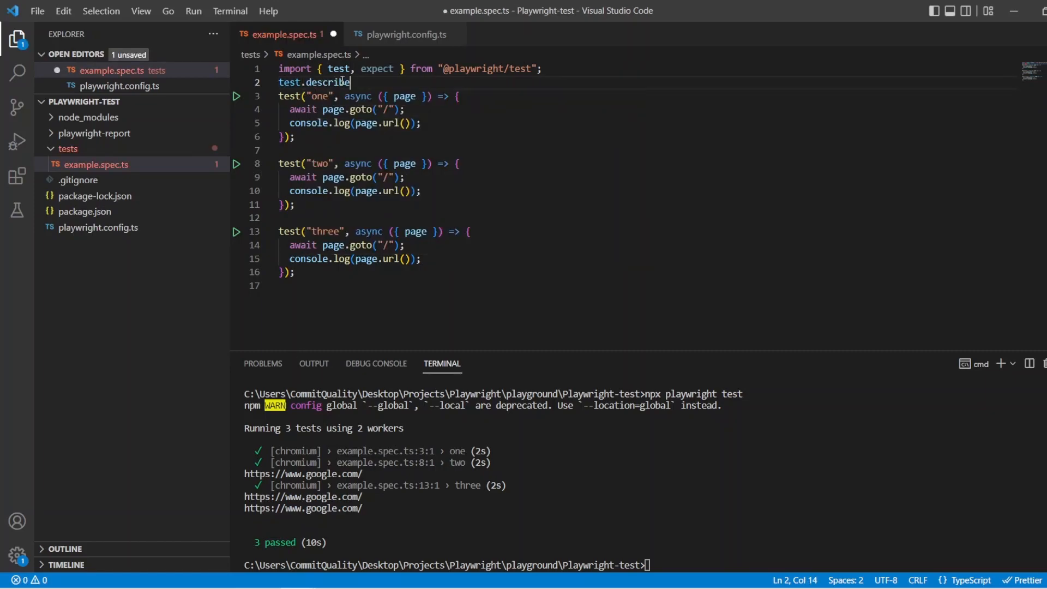
text(()))
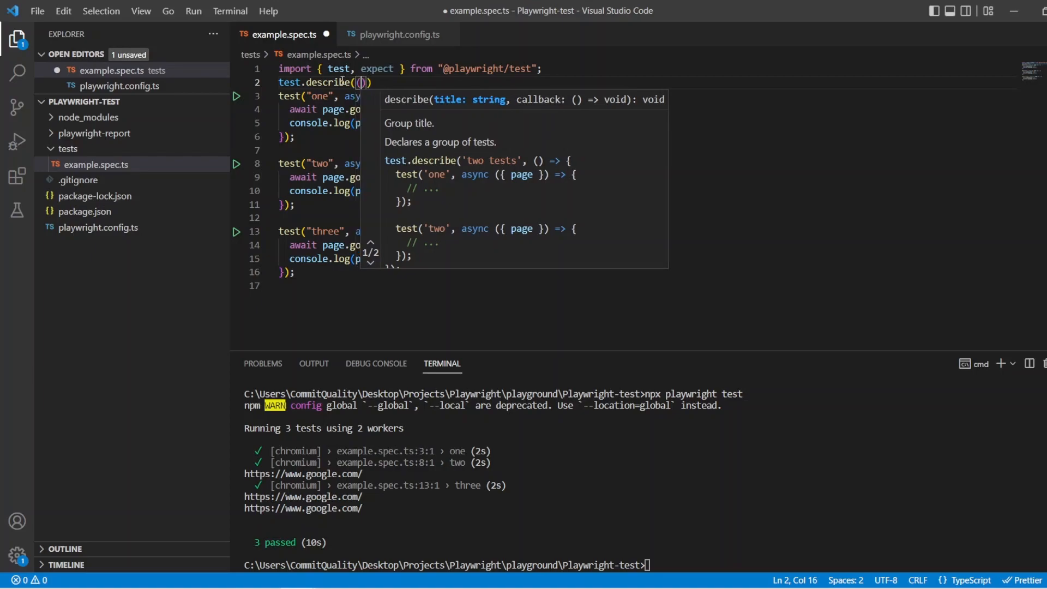
text(())
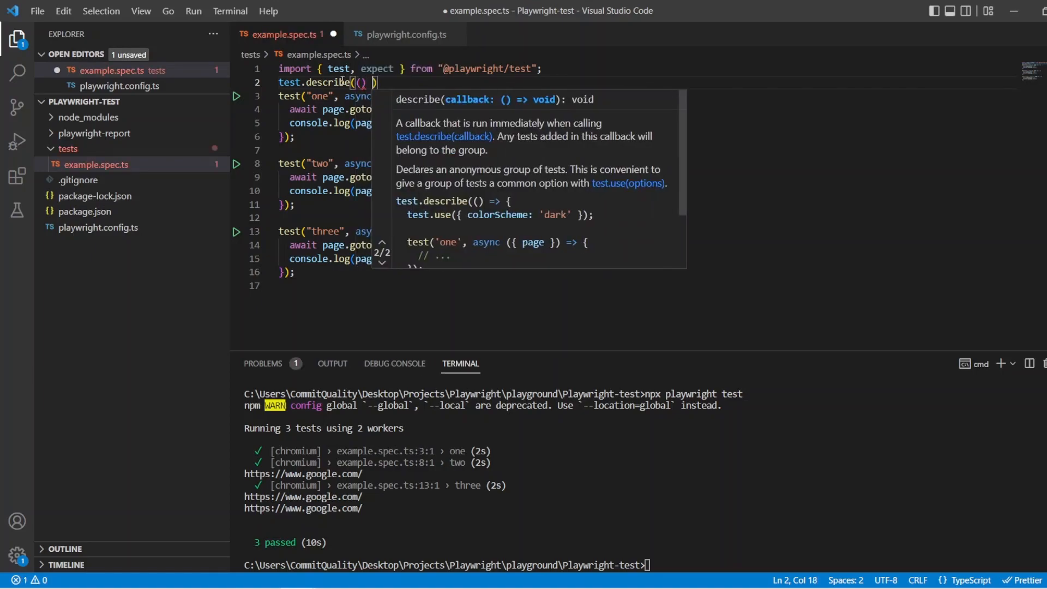
text(=>)
text({)
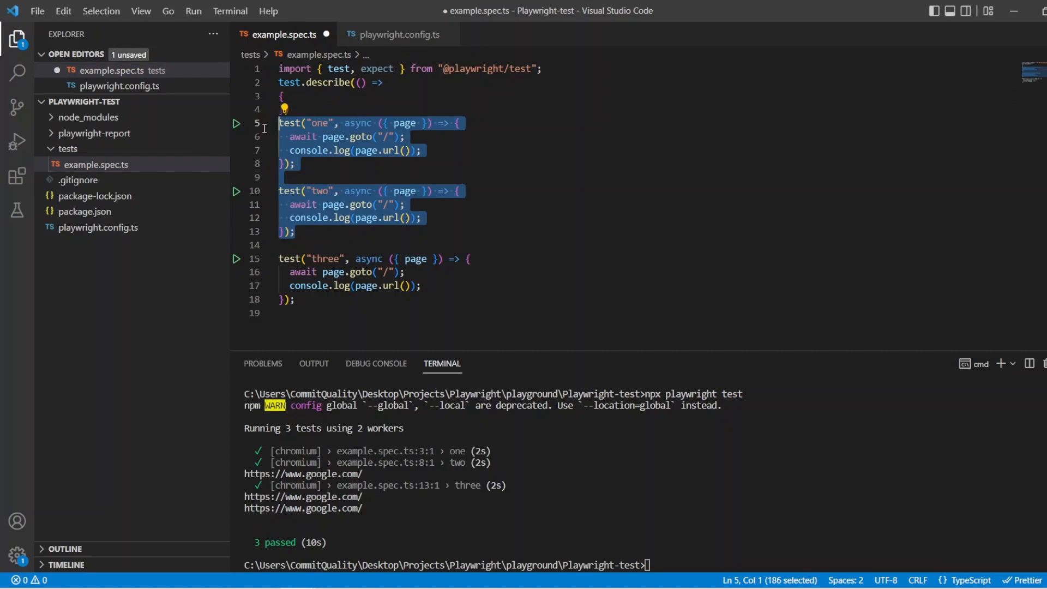
key(Delete)
text(});)
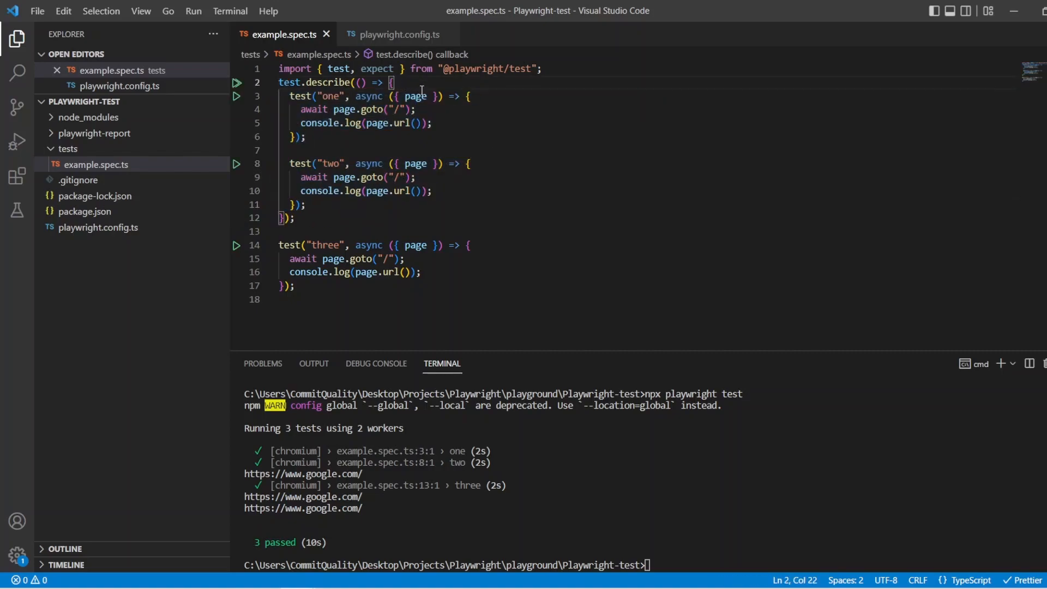
text(test.use)
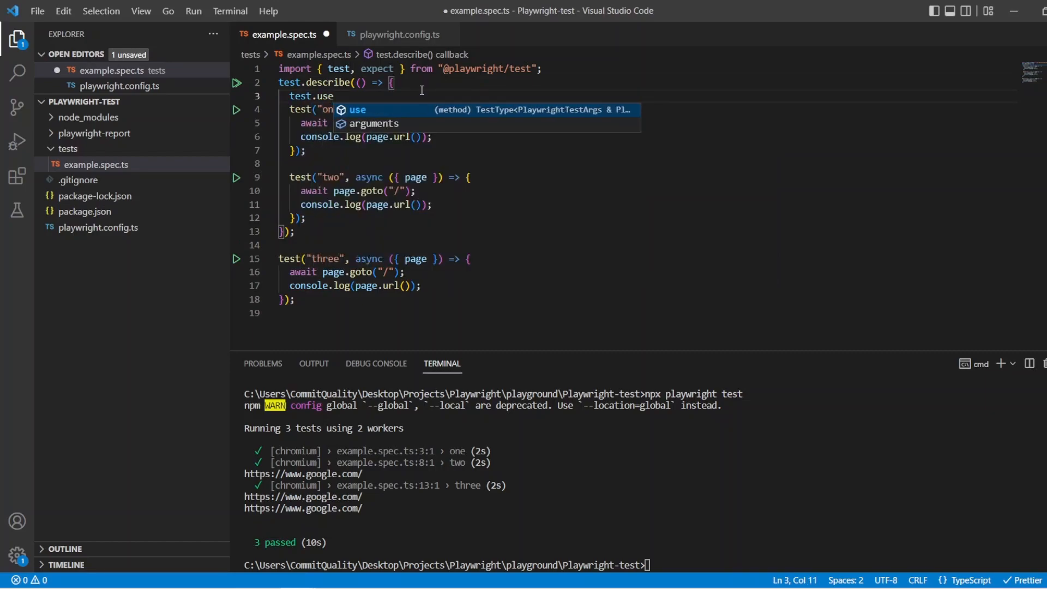
text(({}))
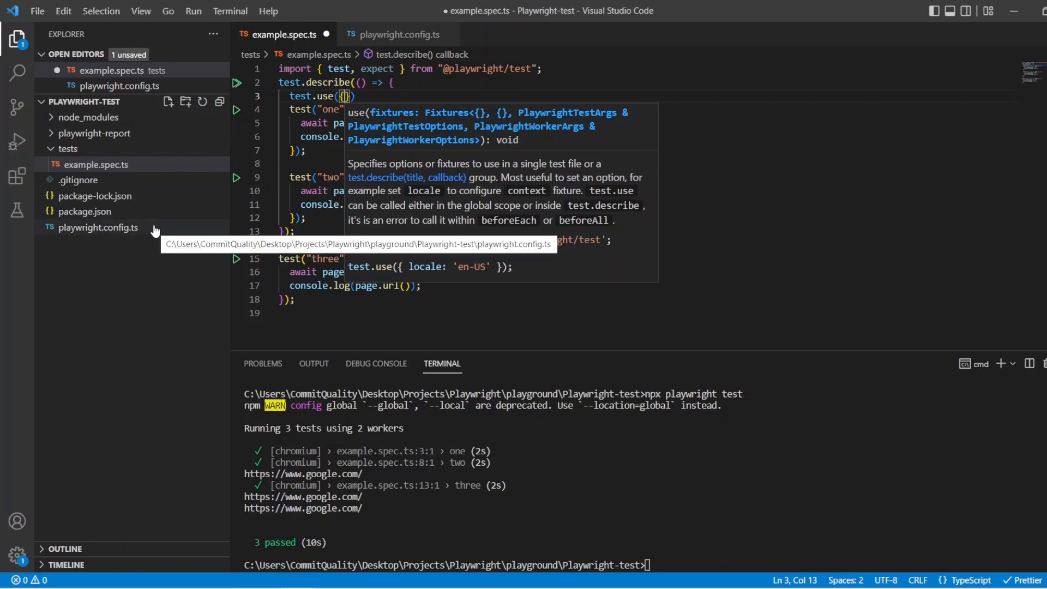
text(baseURL: 'https://www.)
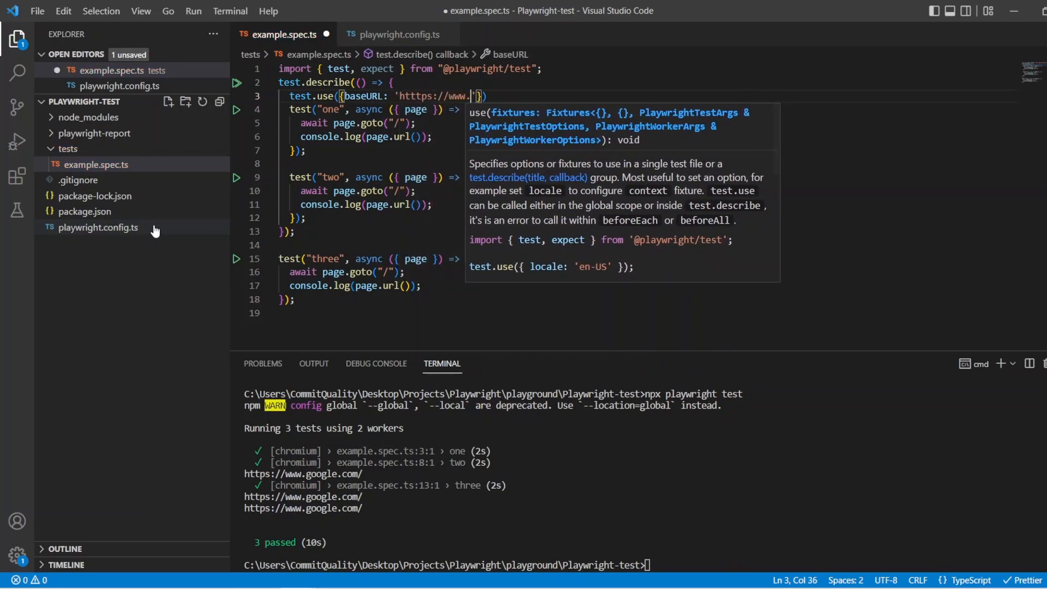
text(amazon.co.uk")
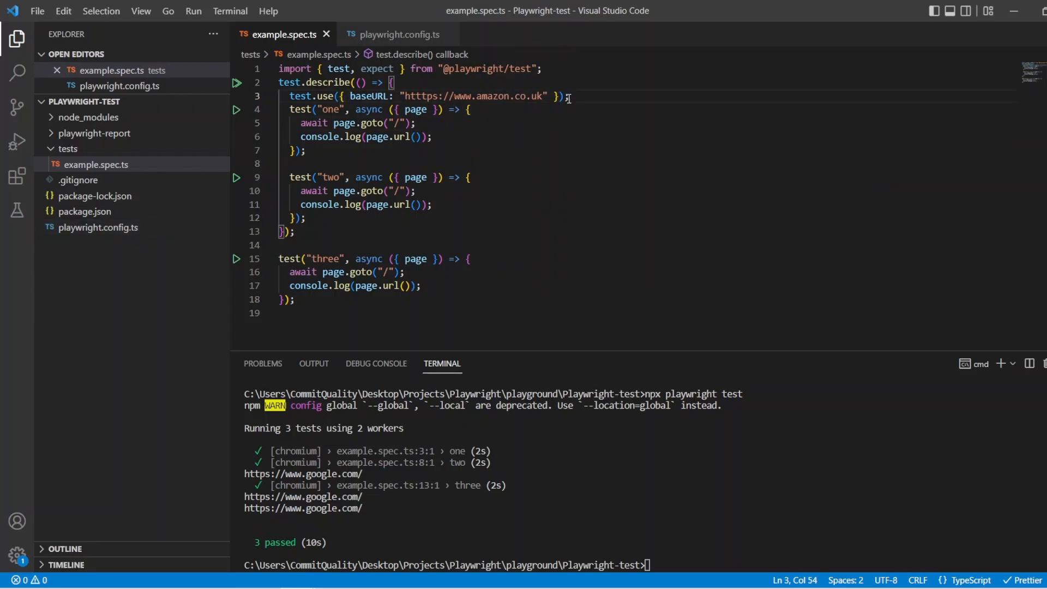
key(Enter)
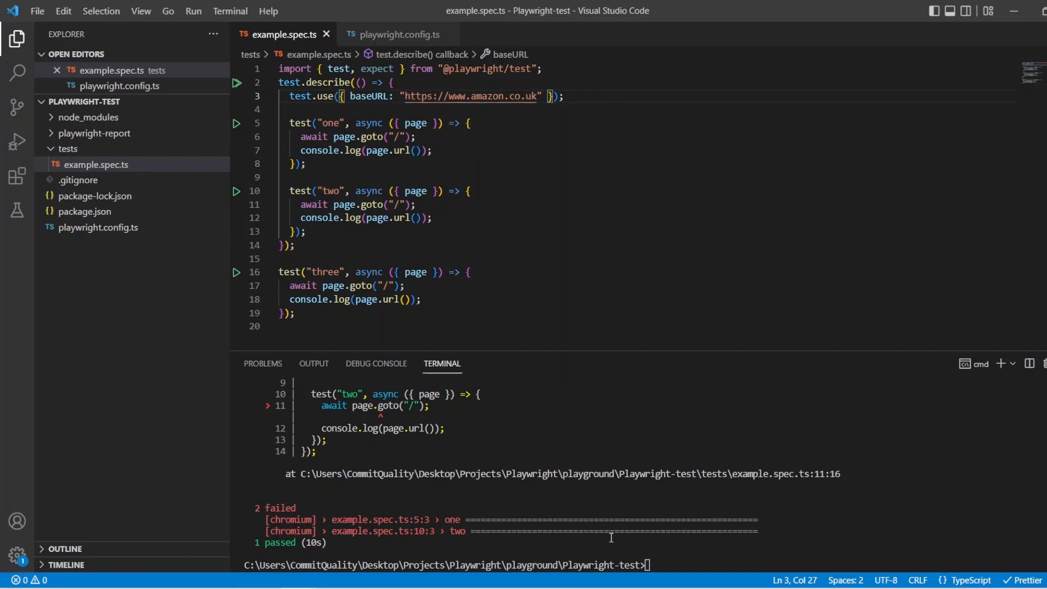
- Run npx playwright test so tests one and two visit amazon.co.uk and three Google
text(npx playwright test)
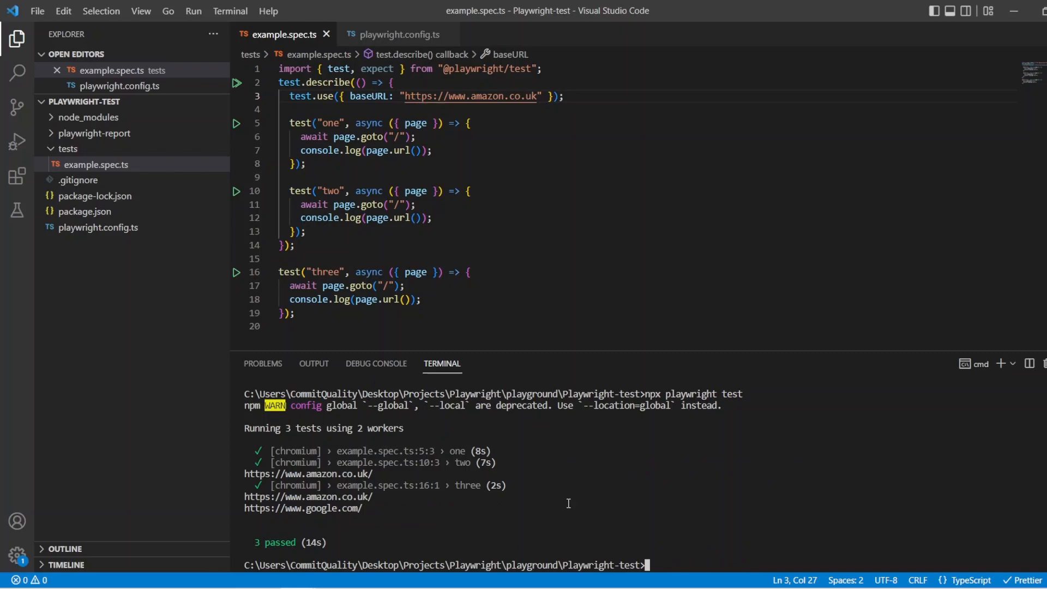
mouse_move(391, 480)
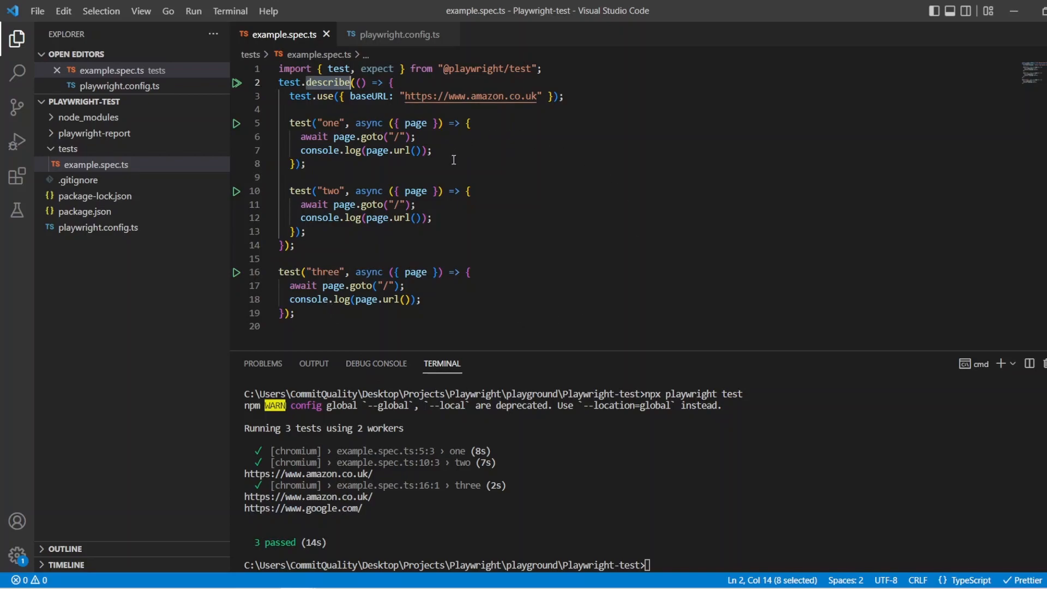
mouse_move(447, 180)
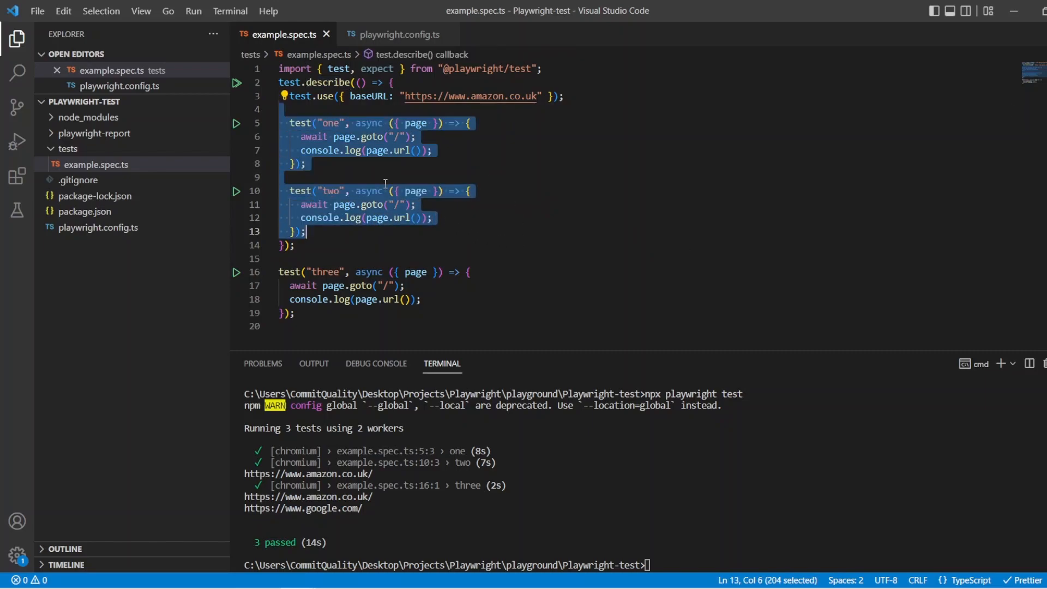
- Title the describe group "Group of tests 1"
click(358, 82)
text("Group of tests ", )
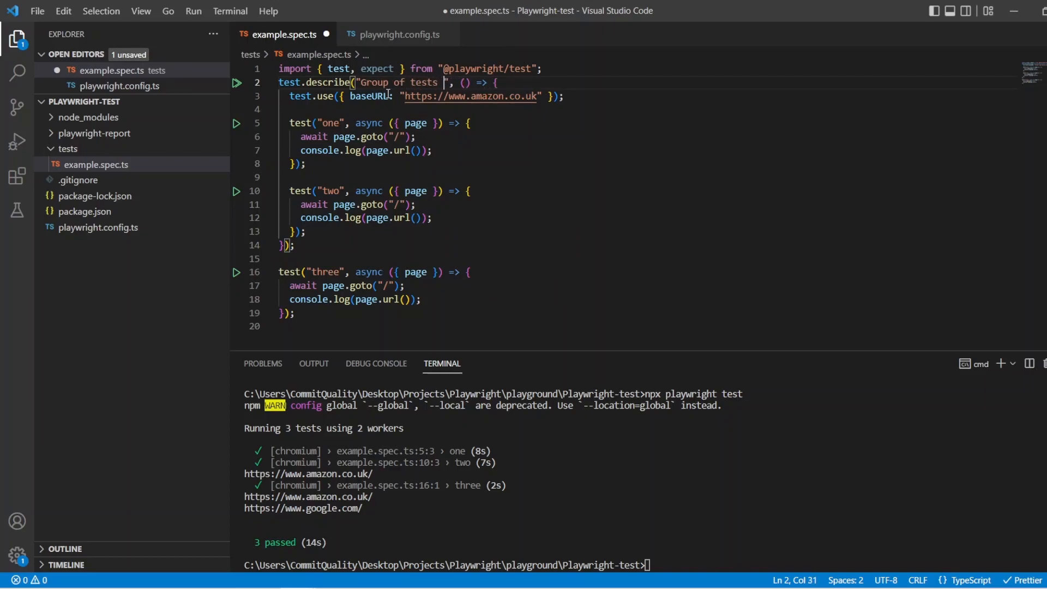
text(1)
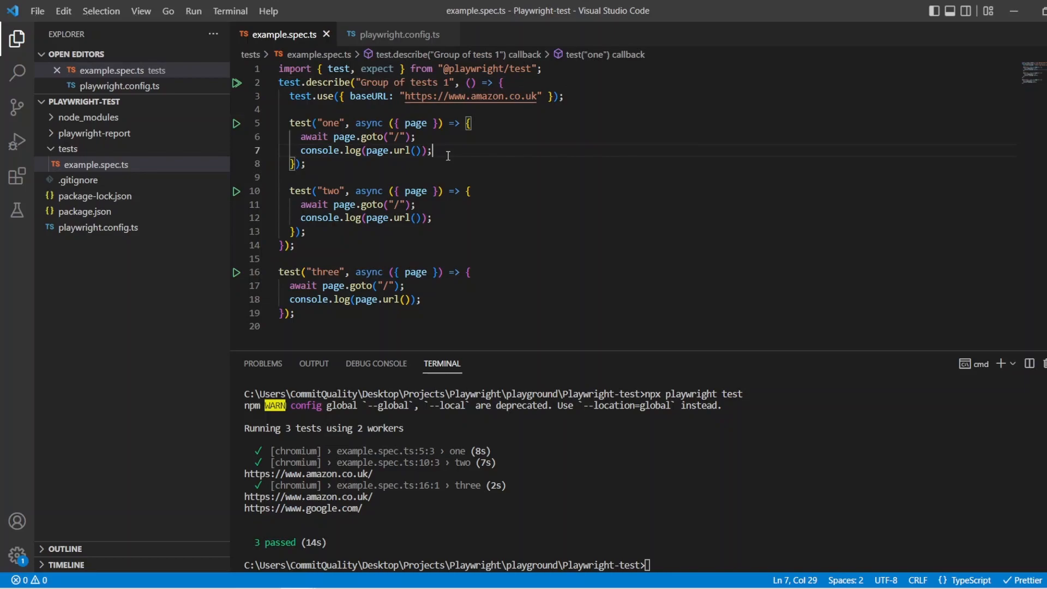
mouse_move(373, 120)
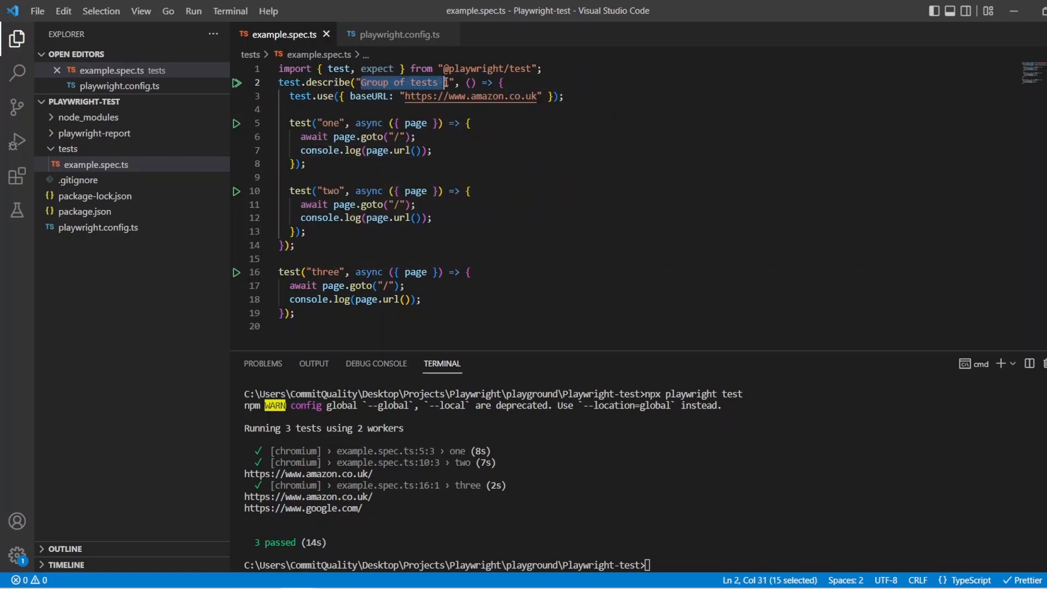
mouse_move(375, 218)
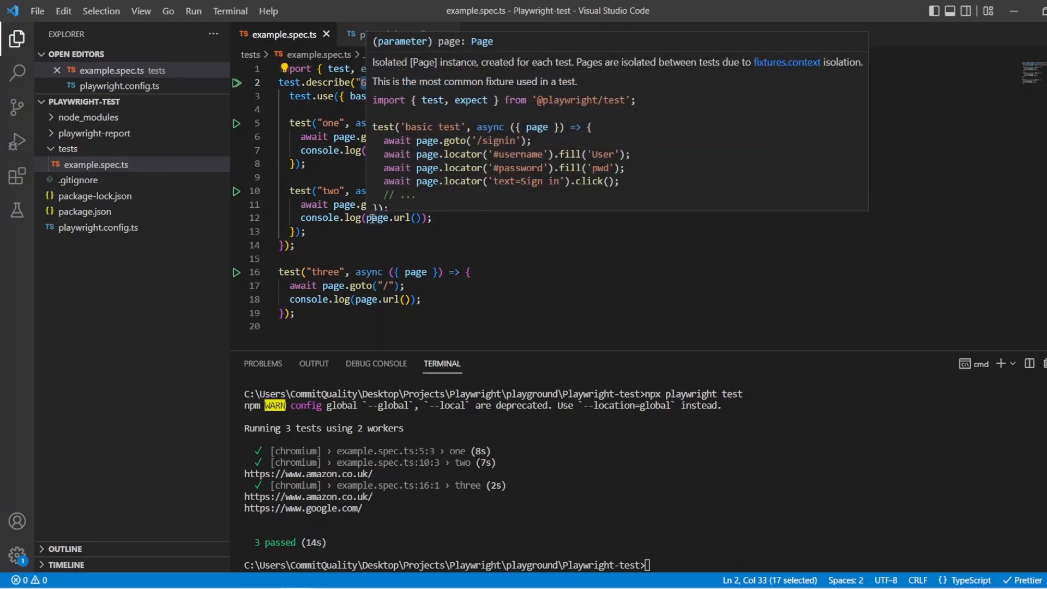
mouse_move(350, 218)
text(npx playwright test)
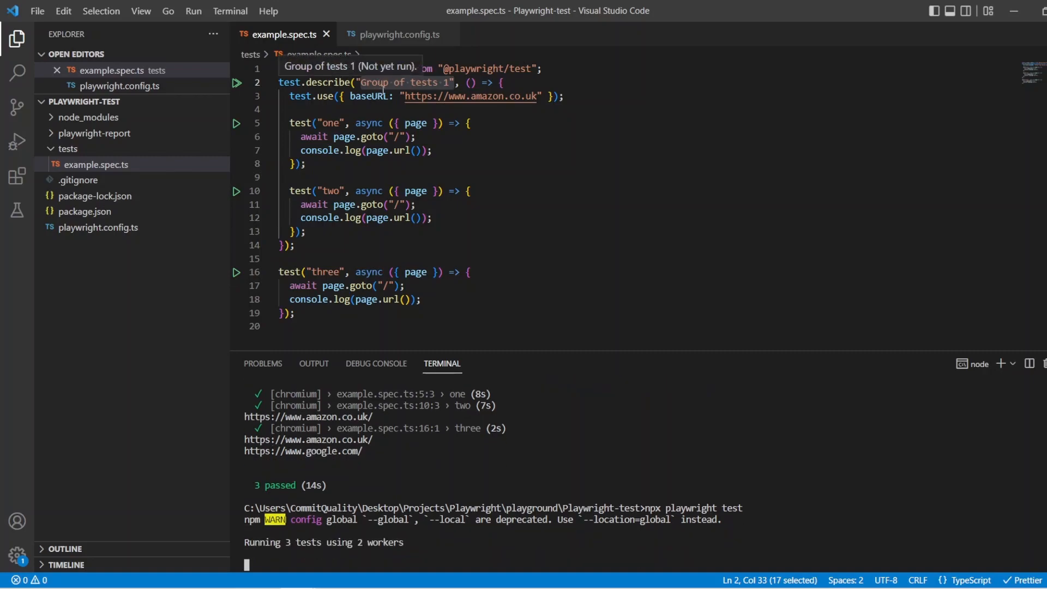
mouse_move(353, 263)
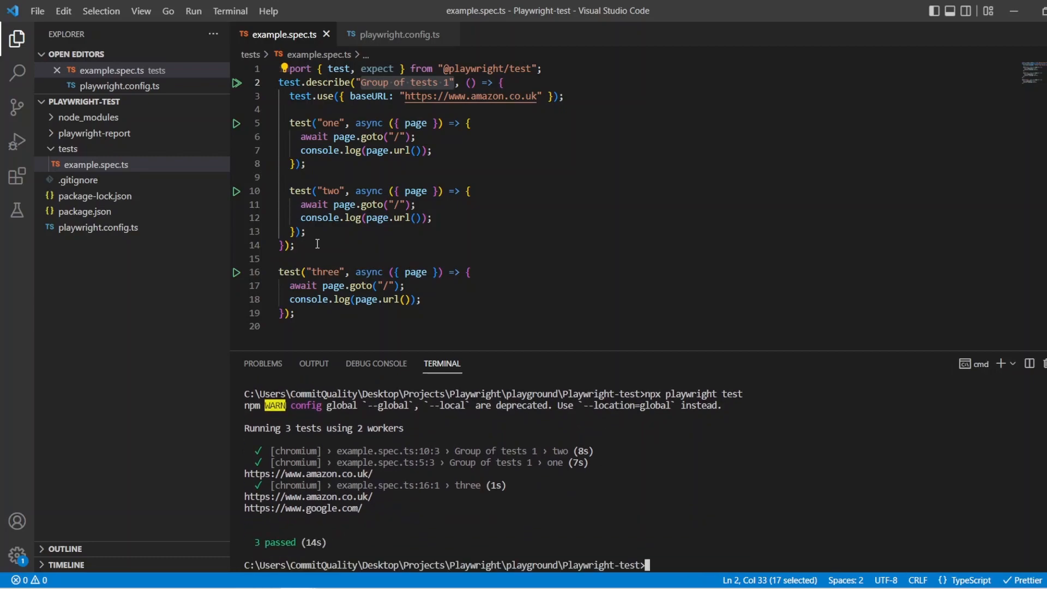
mouse_move(343, 260)
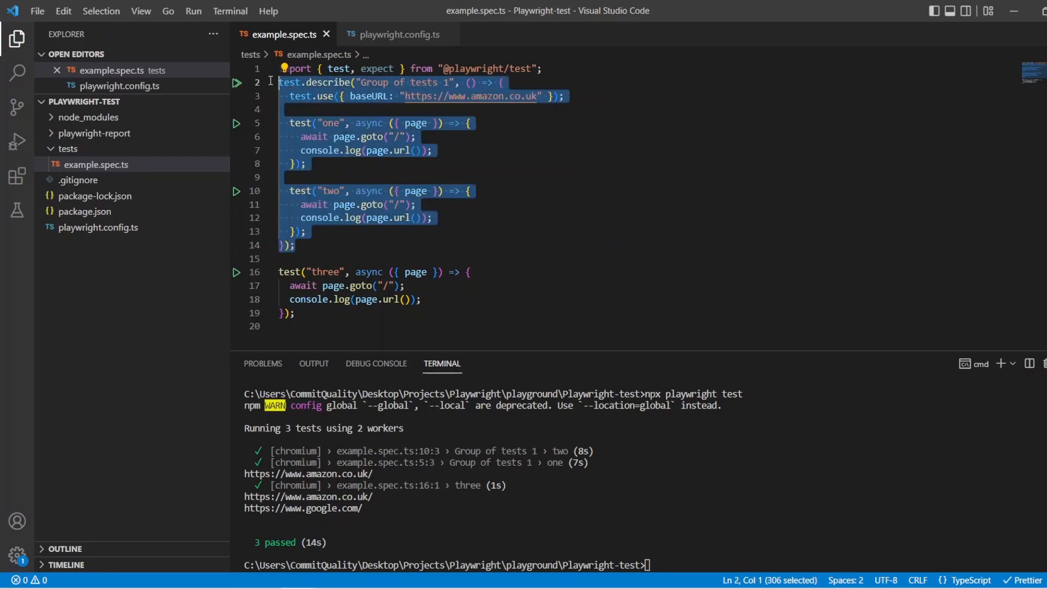
- Paste a copy of the group below as "Group of tests 2" with tests one and two
click(304, 246)
text(2)
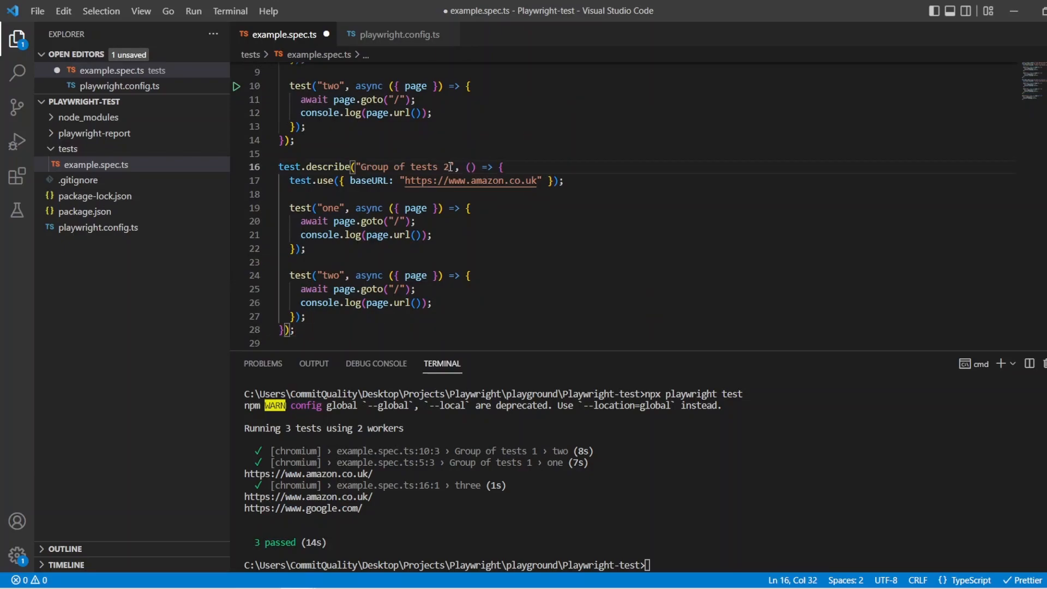
key(ctrl+s)
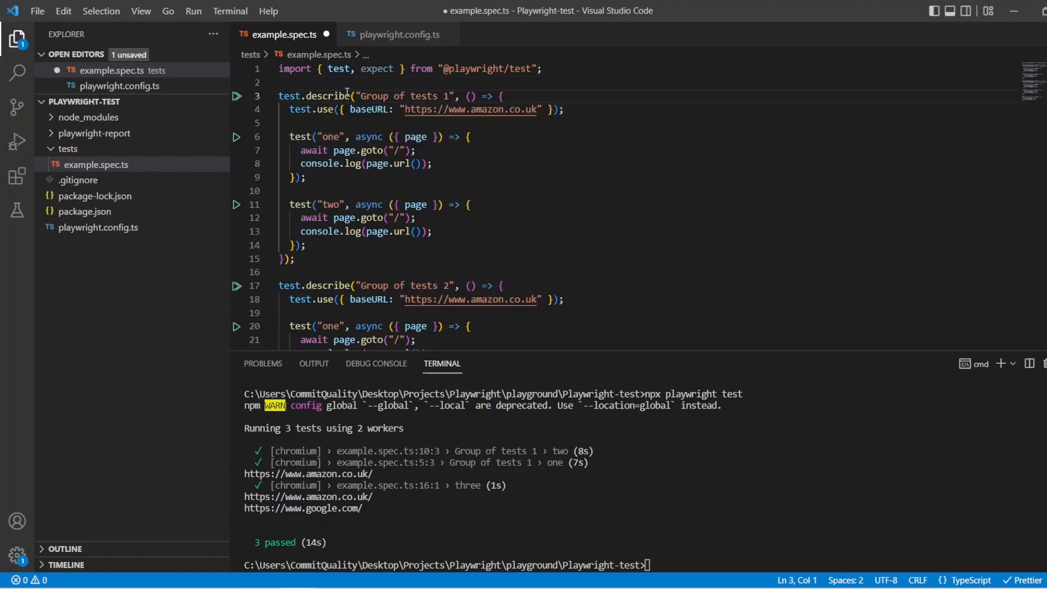
scroll(down, 3)
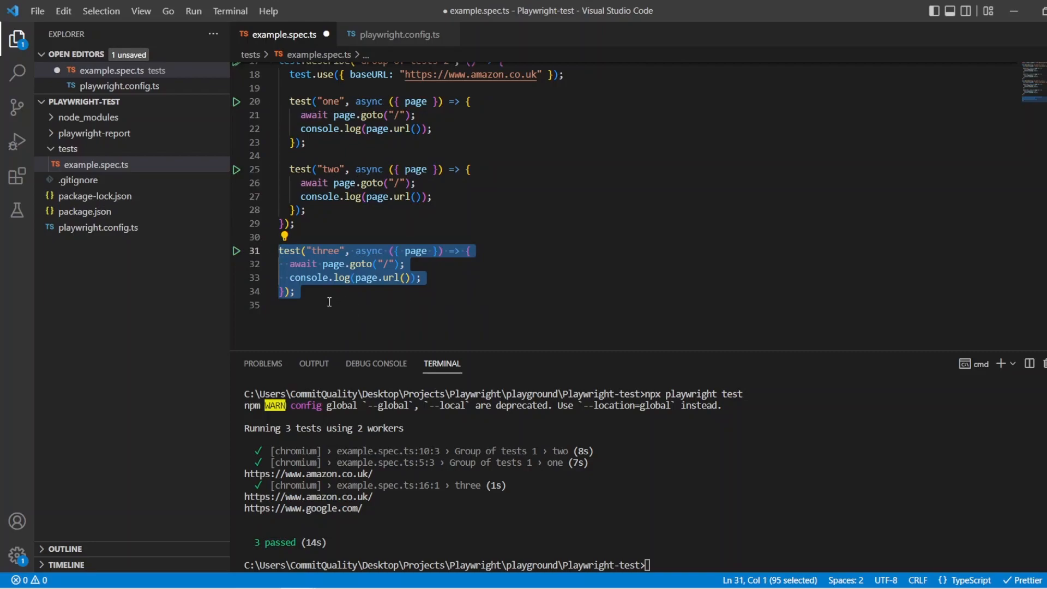
click(337, 304)
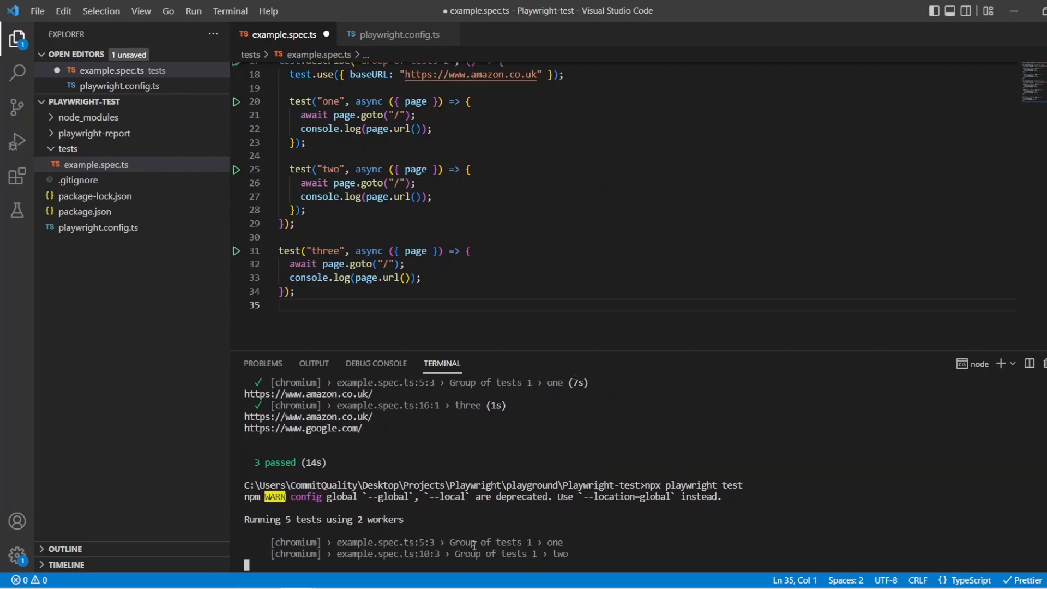
- Rerun npx playwright test so all five tests pass
double_click(486, 542)
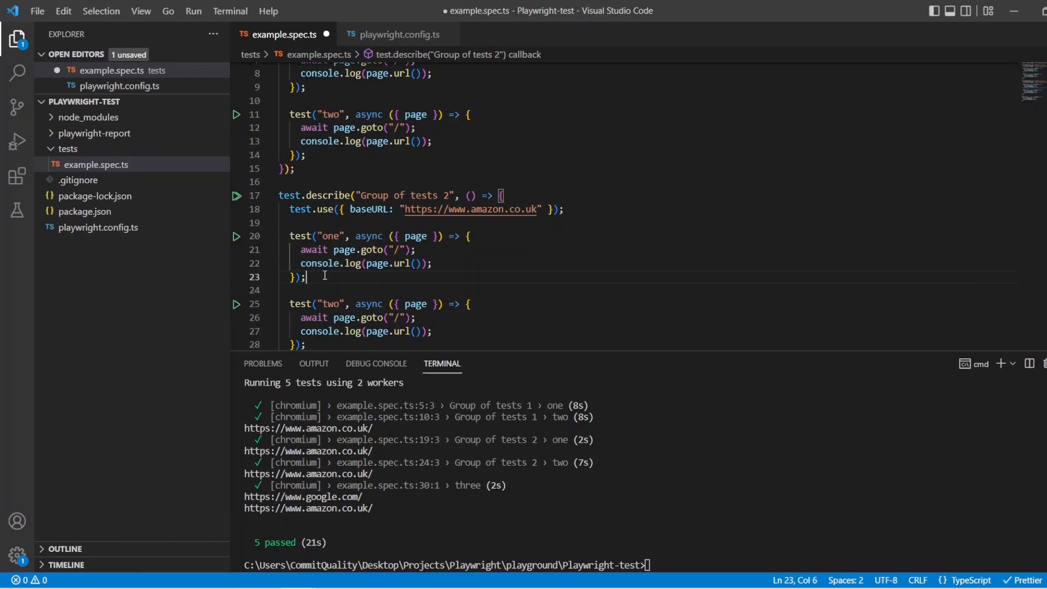
- Nest test.describe("group 2.1") inside Group of tests 2 with a copied test one, and save
text(test.describe)
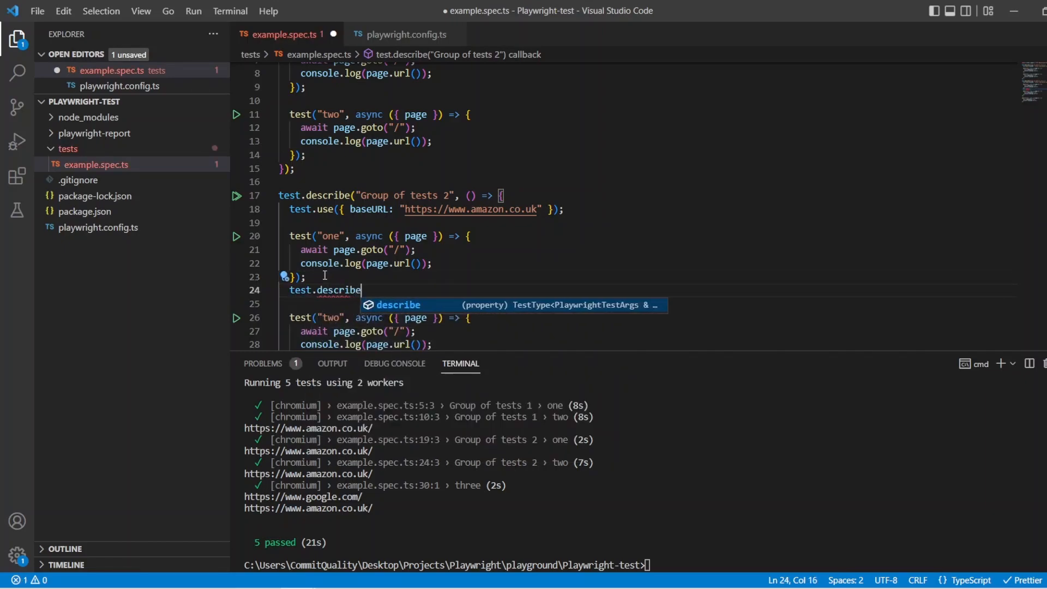
text((""))
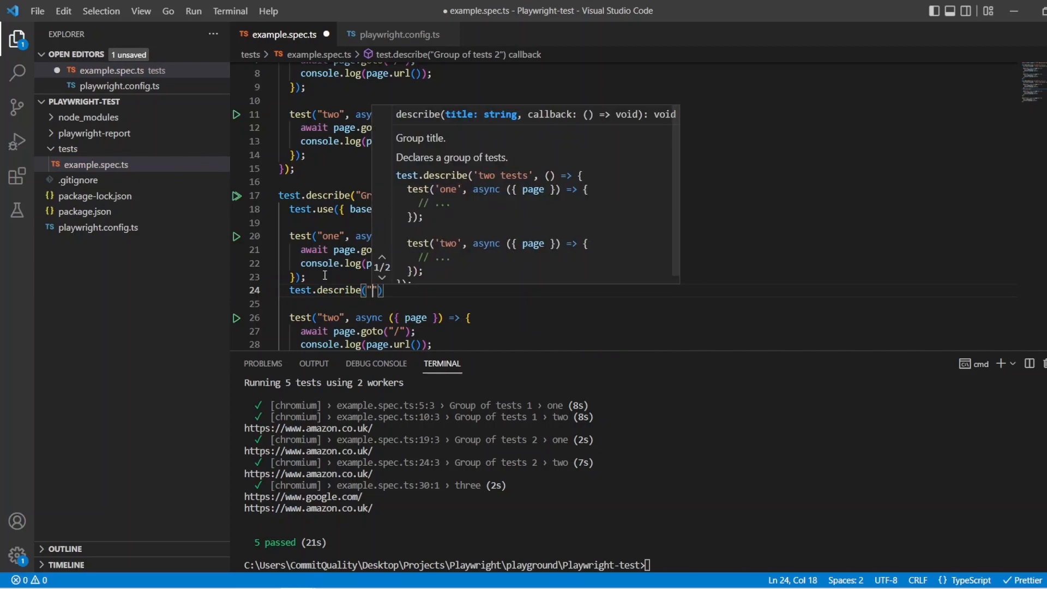
text(group 2.)
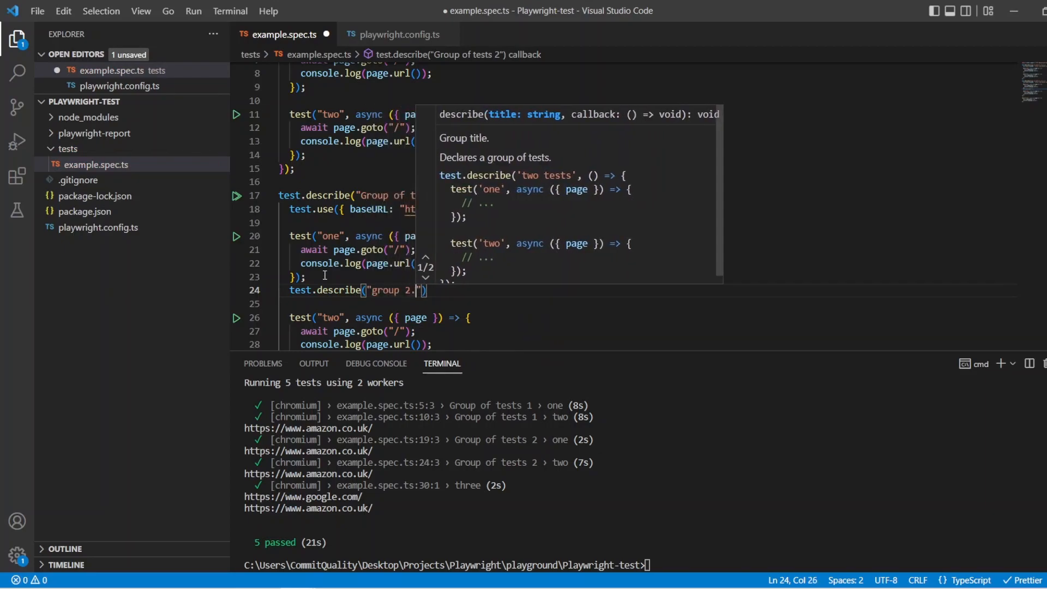
text(1)
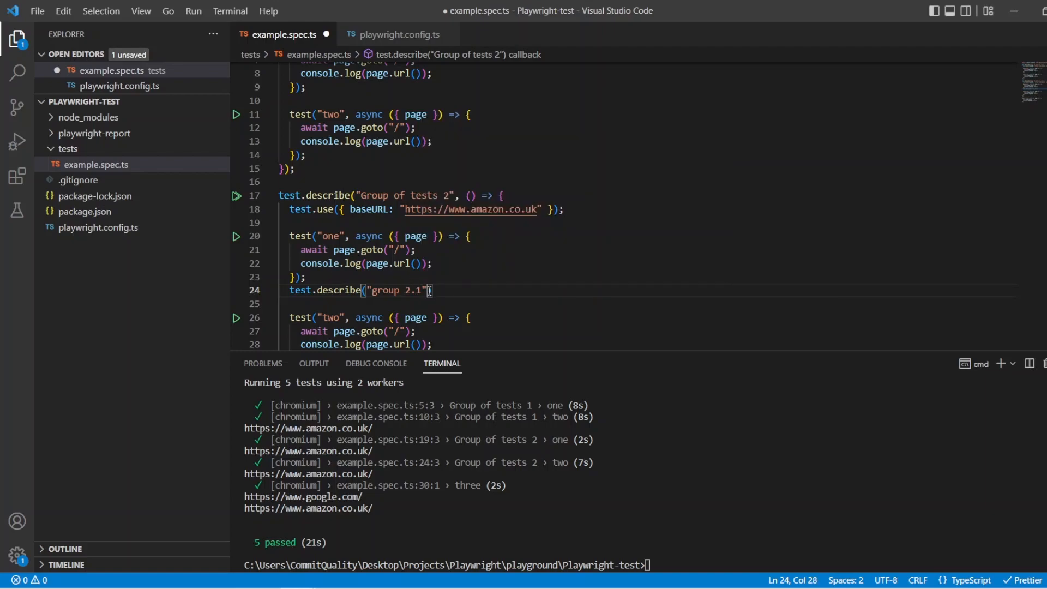
text(()
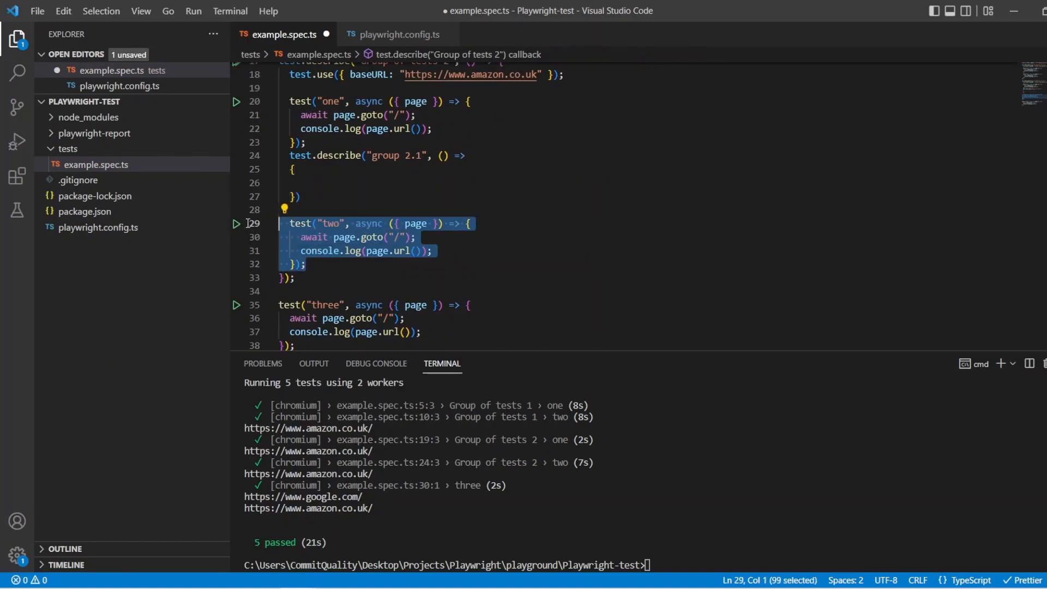
key(Delete)
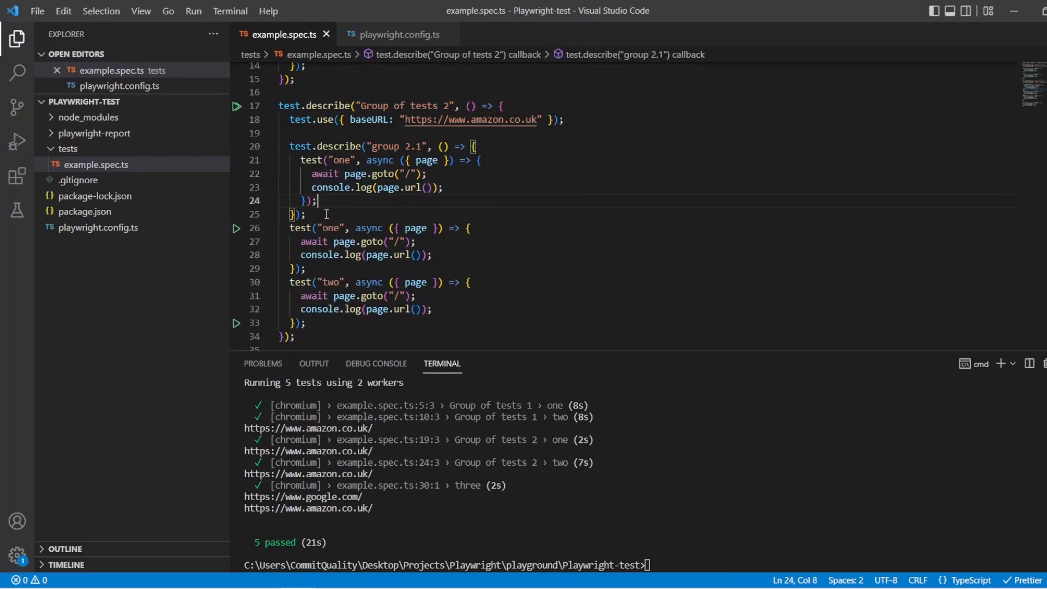
key(Enter)
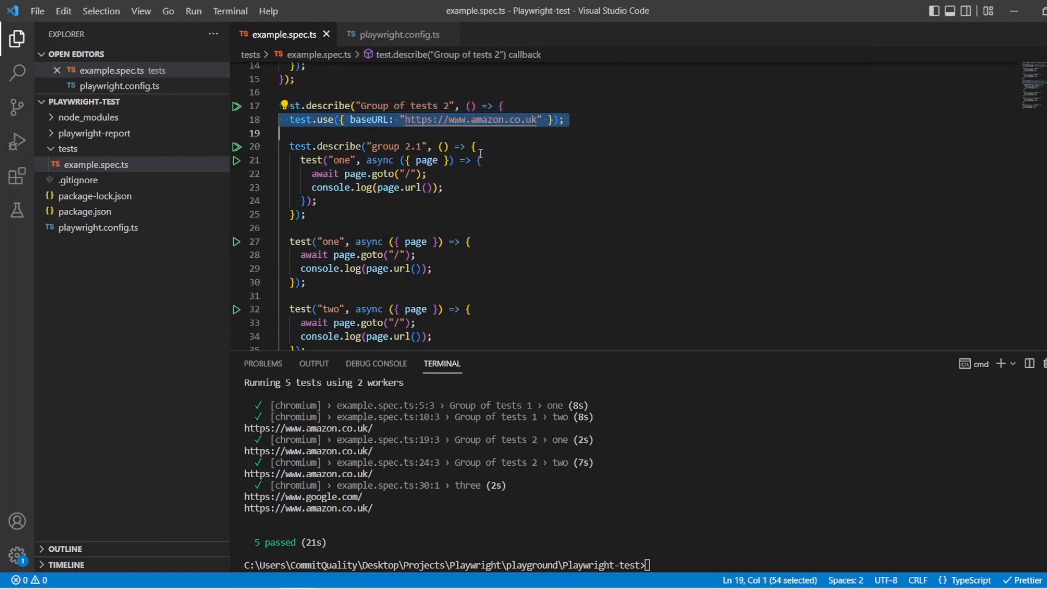
key(Enter)
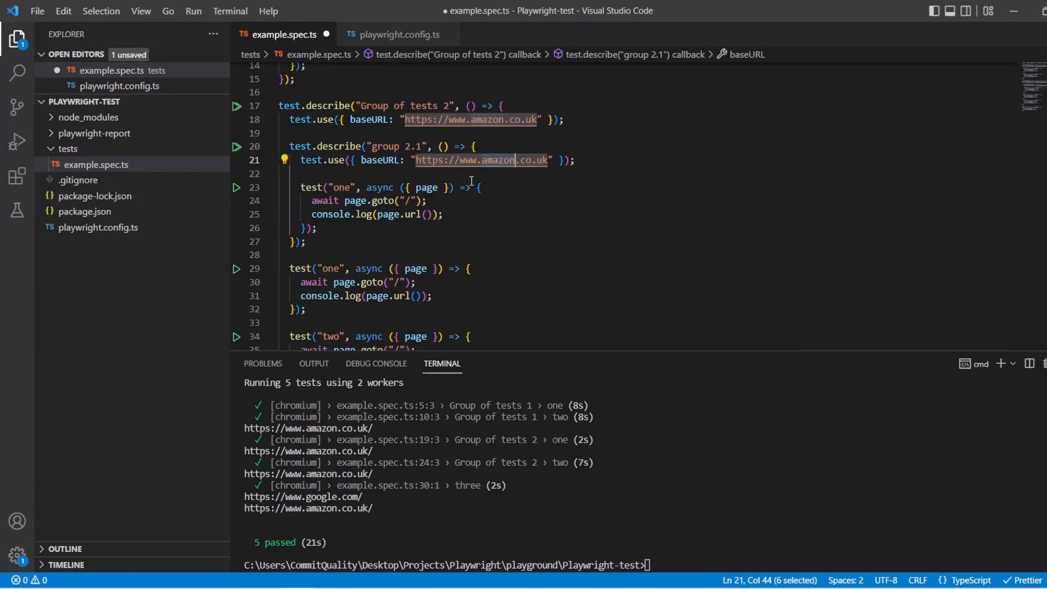
text(youtube)
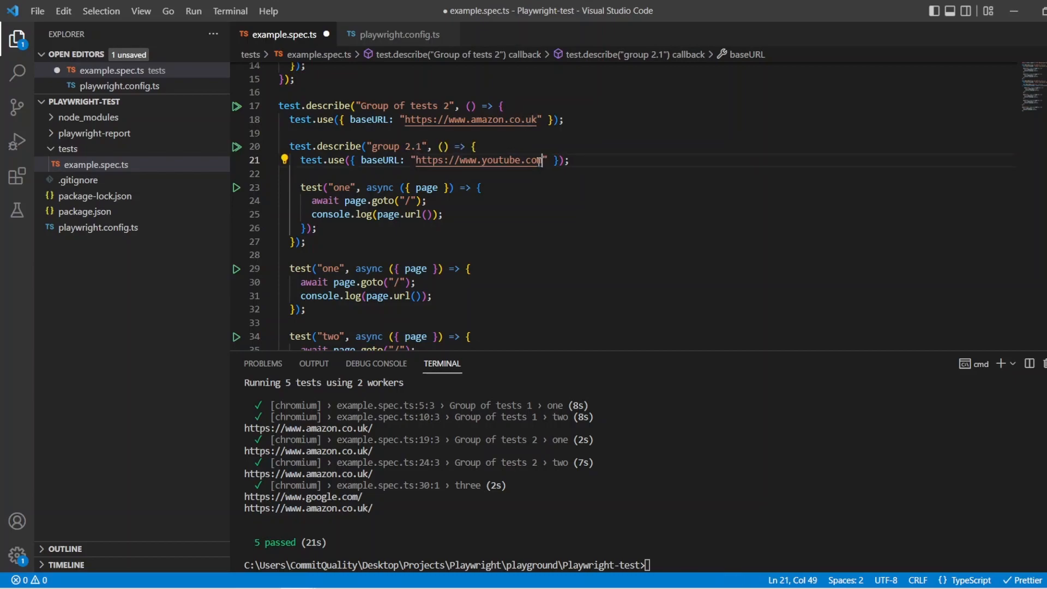
key(Ctrl+s)
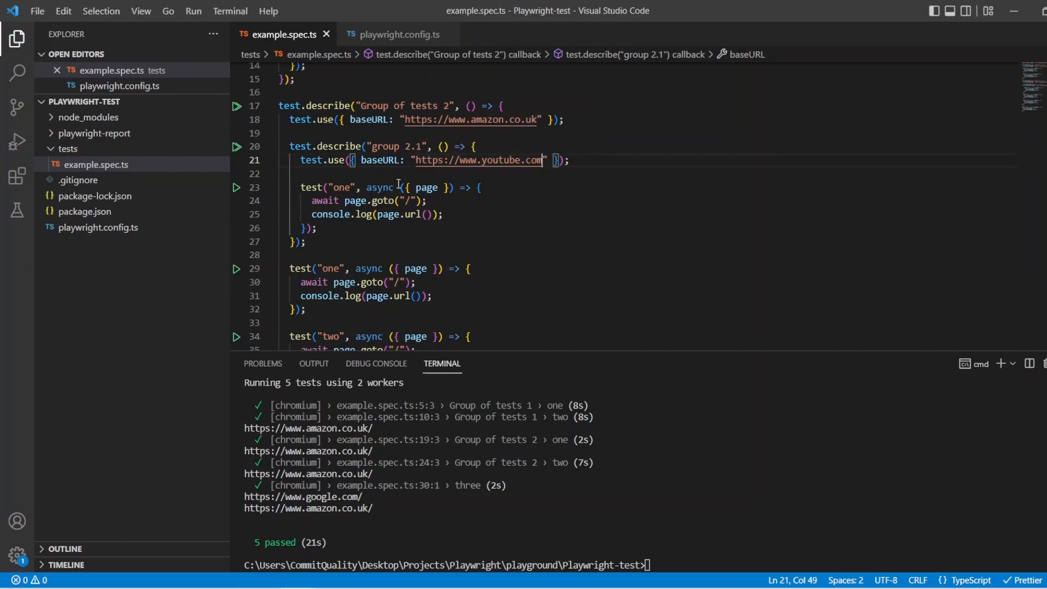
double_click(330, 187)
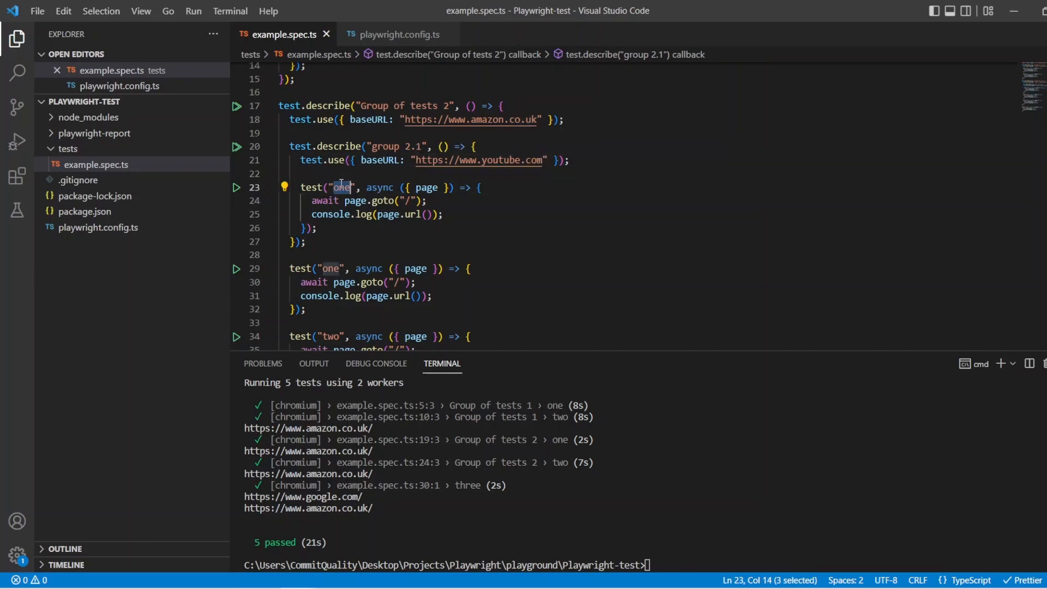
text(yeutu)
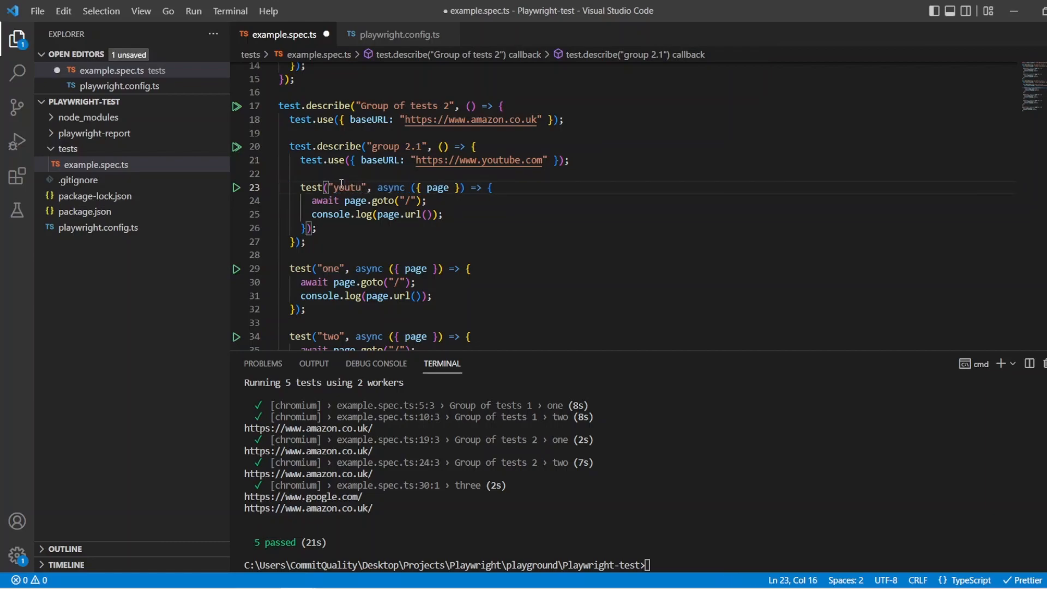
text(be)
click(641, 565)
text(npx playwright test)
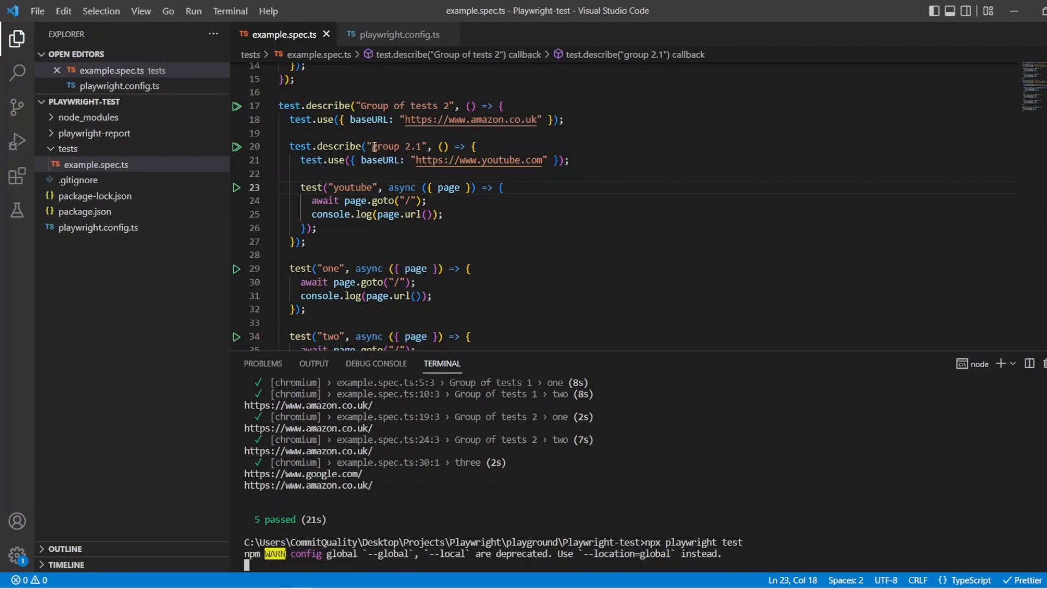
double_click(375, 106)
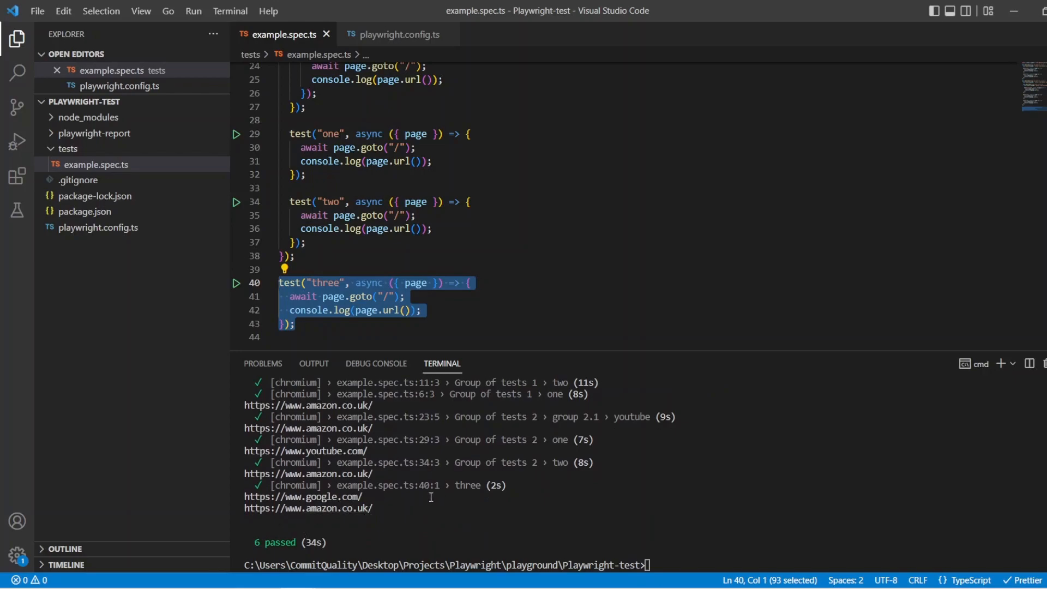
mouse_move(386, 507)
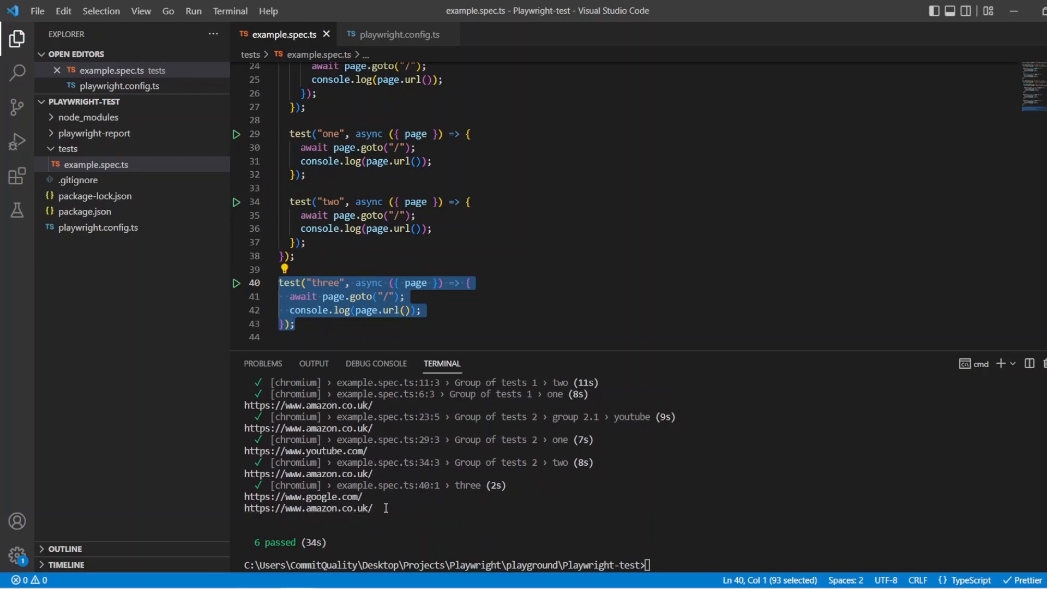